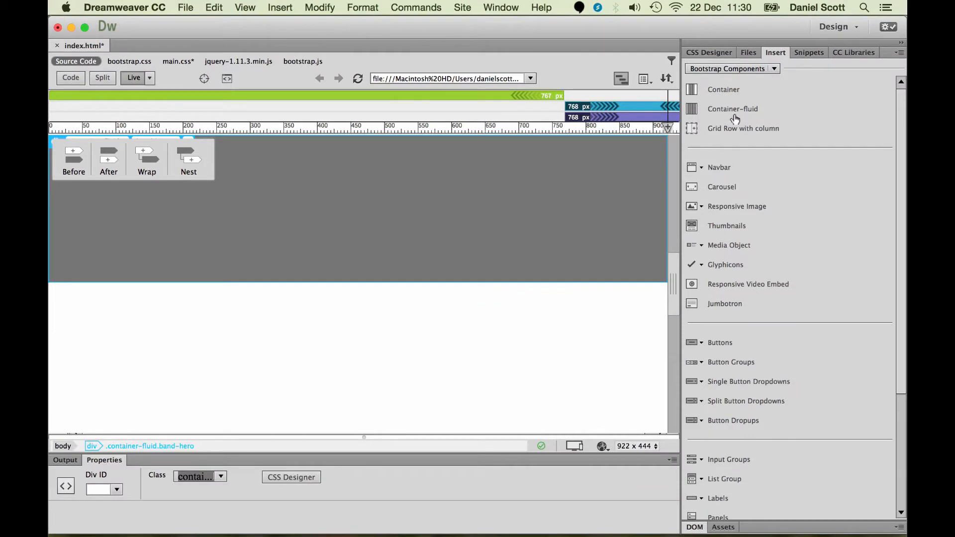
mouse_move(298, 383)
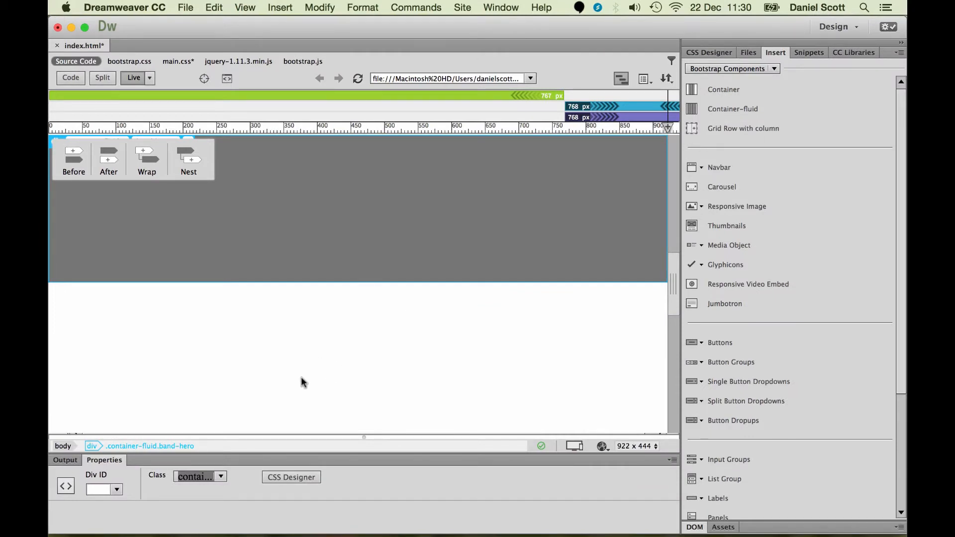
mouse_move(168, 446)
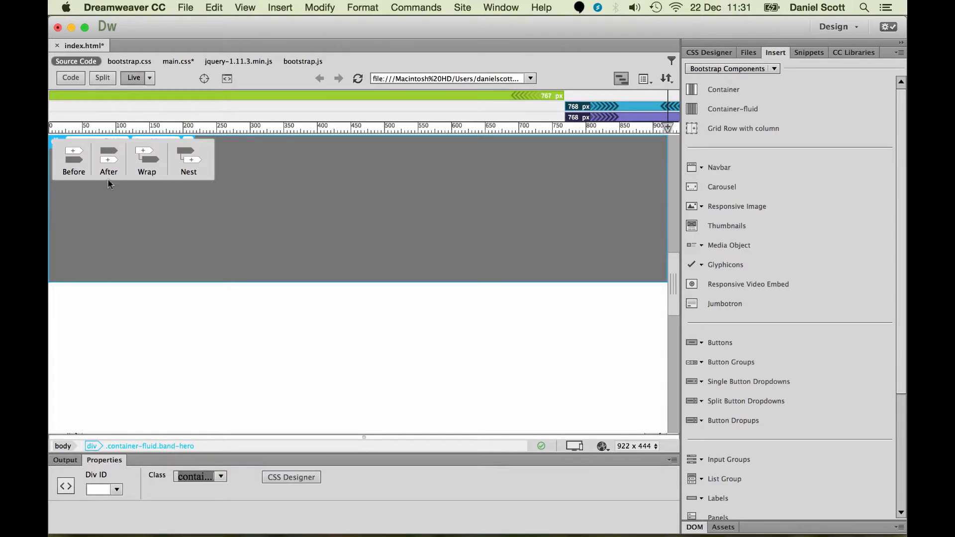
mouse_move(108, 155)
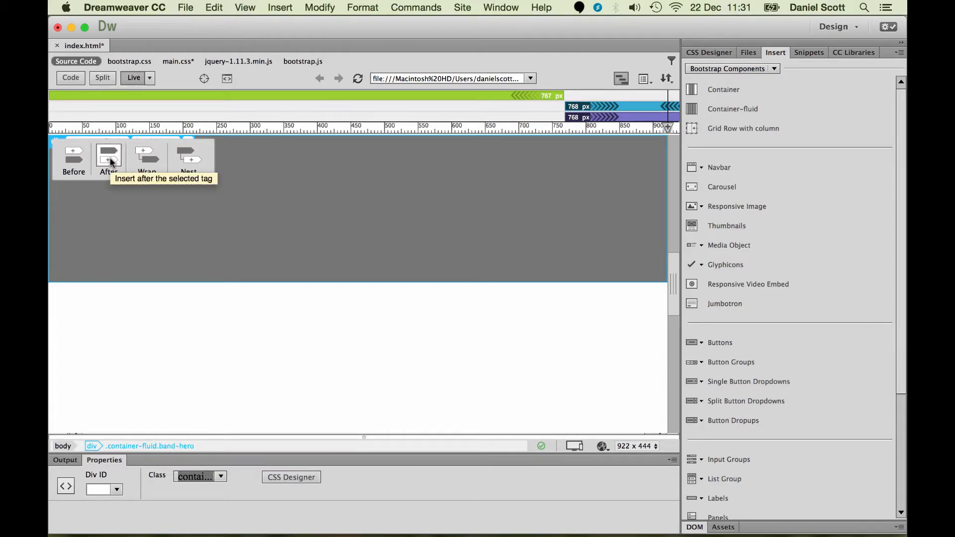
mouse_move(73, 155)
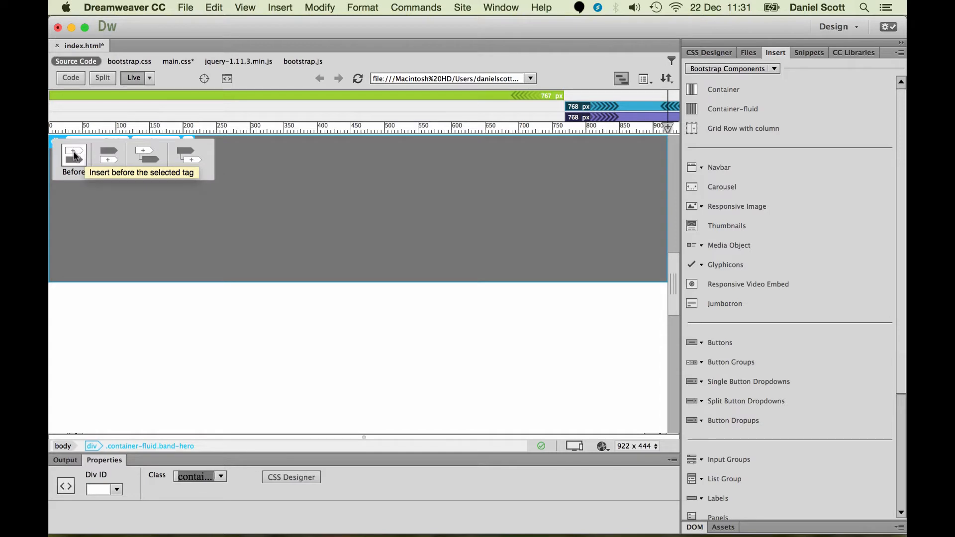
mouse_move(181, 324)
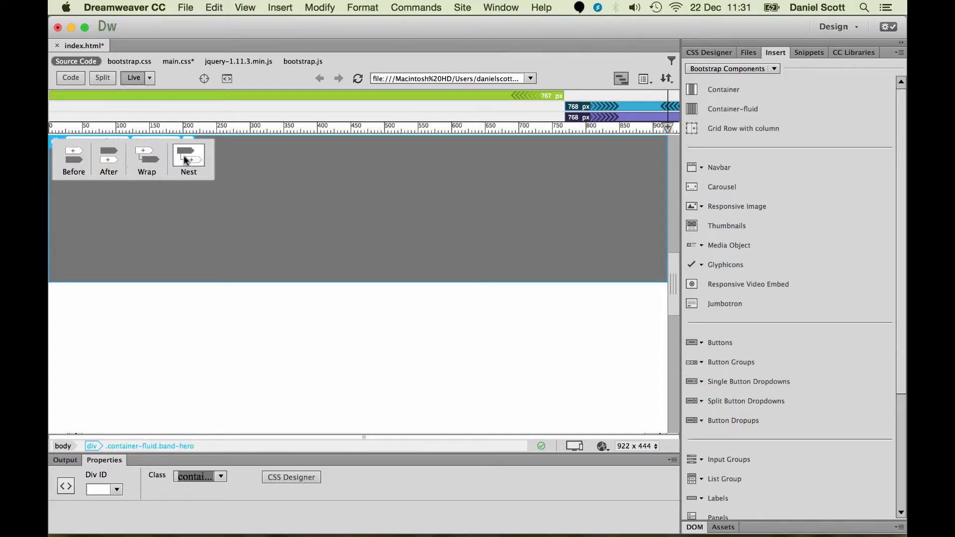
mouse_move(154, 157)
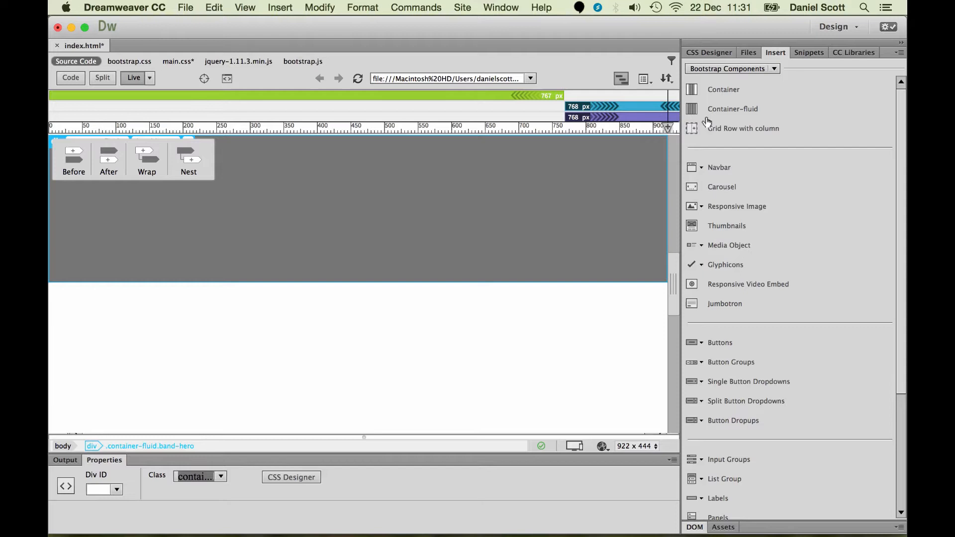
mouse_move(462, 208)
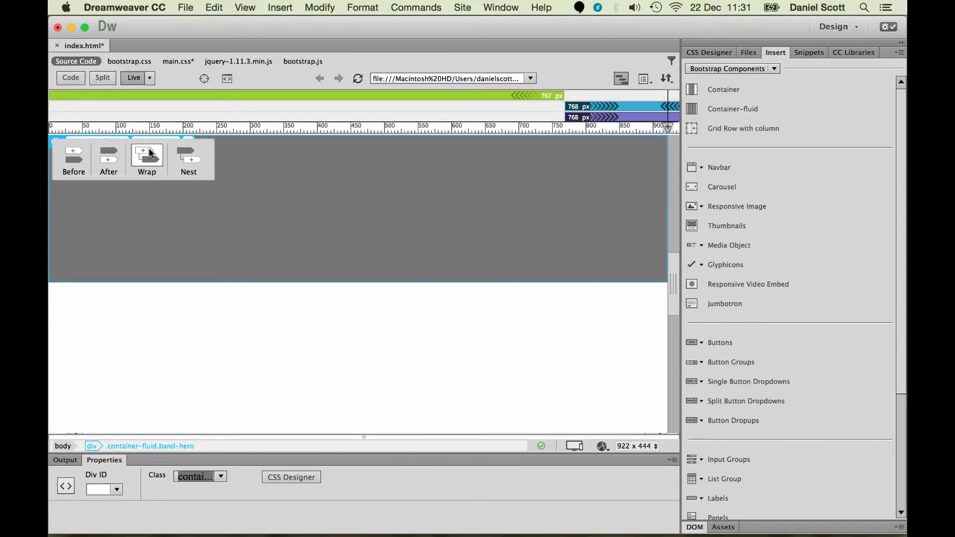
mouse_move(149, 160)
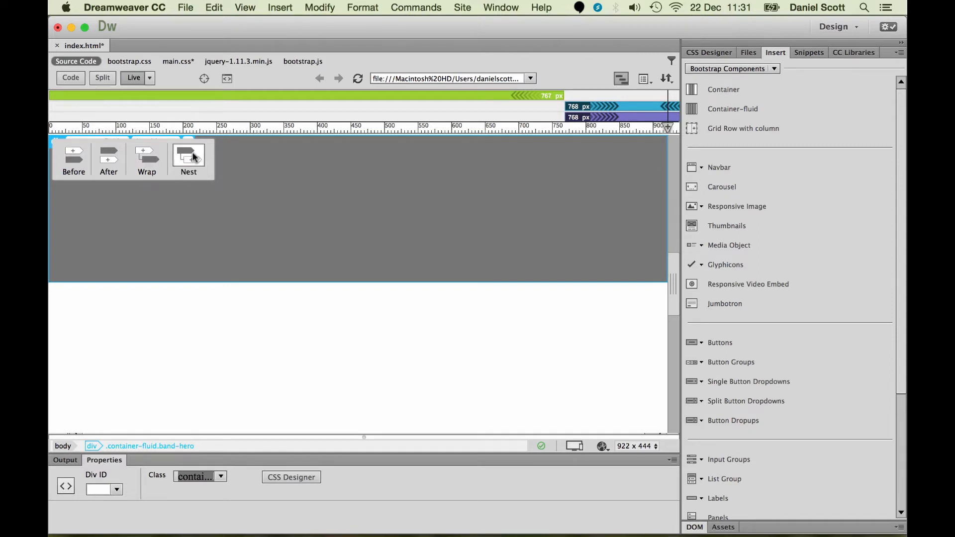
mouse_move(194, 157)
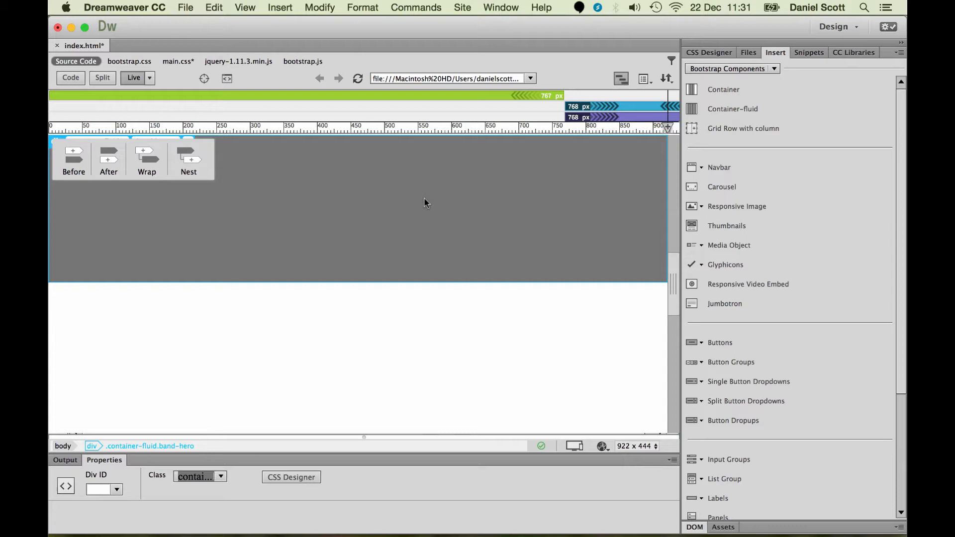
mouse_move(306, 201)
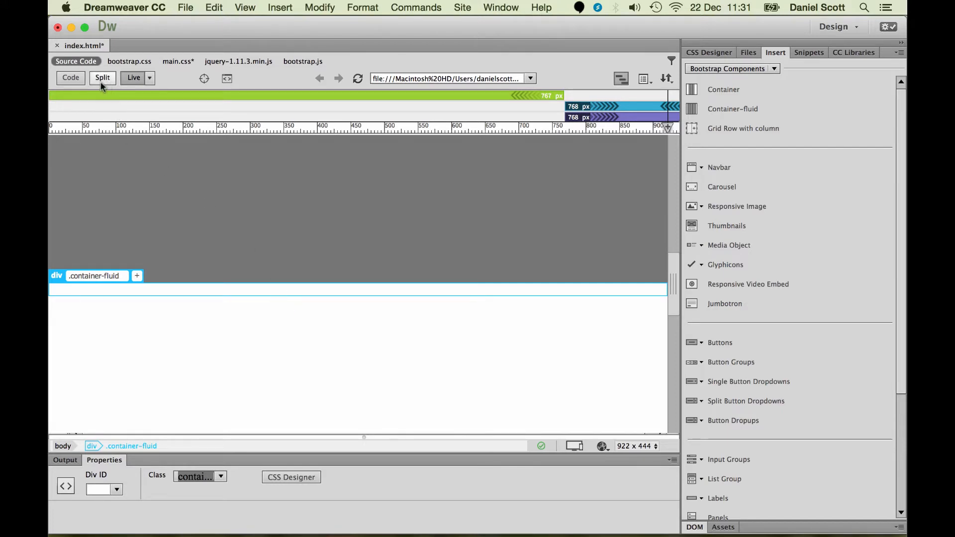
mouse_move(73, 78)
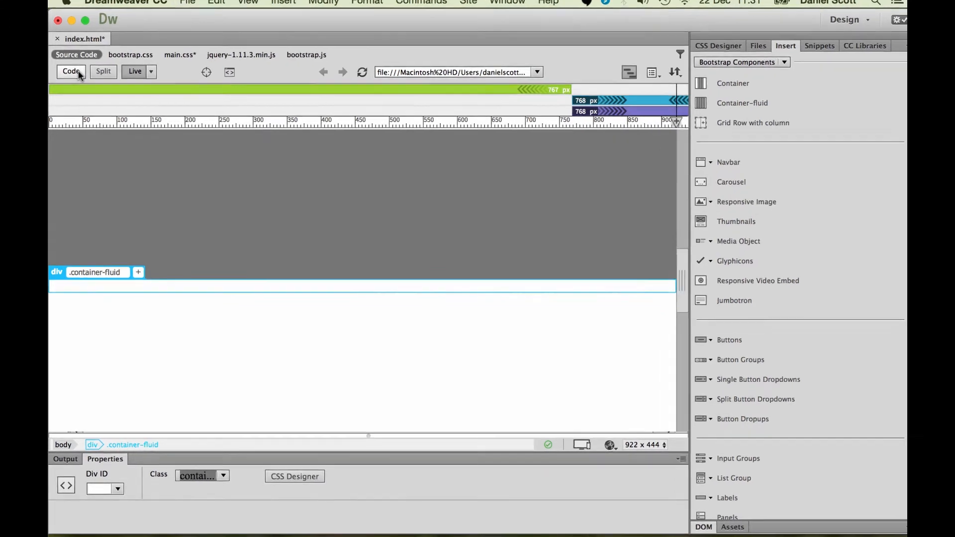
Step: Switch index.html to Code view to see the container-fluid div after band-hero
click(71, 72)
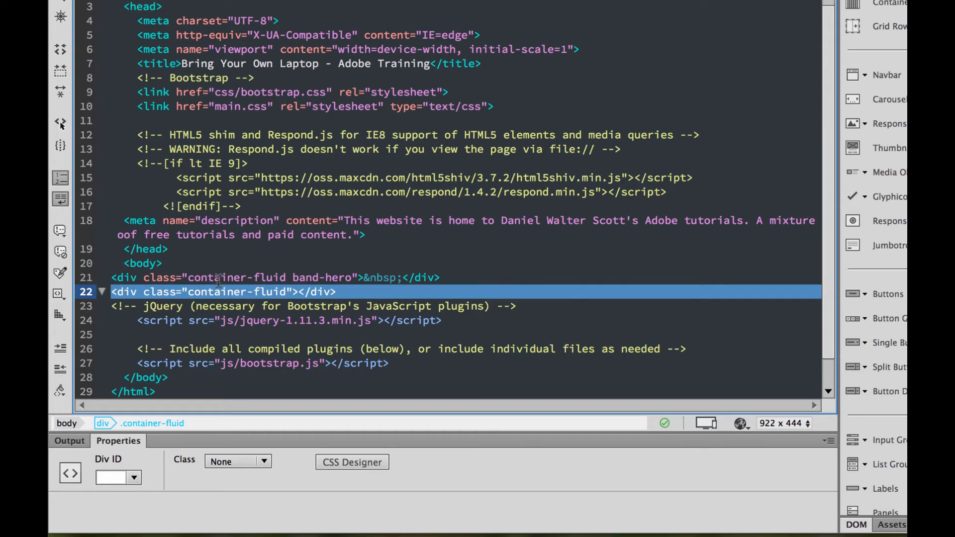
Step: Delete the inserted line and write <div class="container-fluid"></div> nested inside band-hero after &nbsp;
key(Delete)
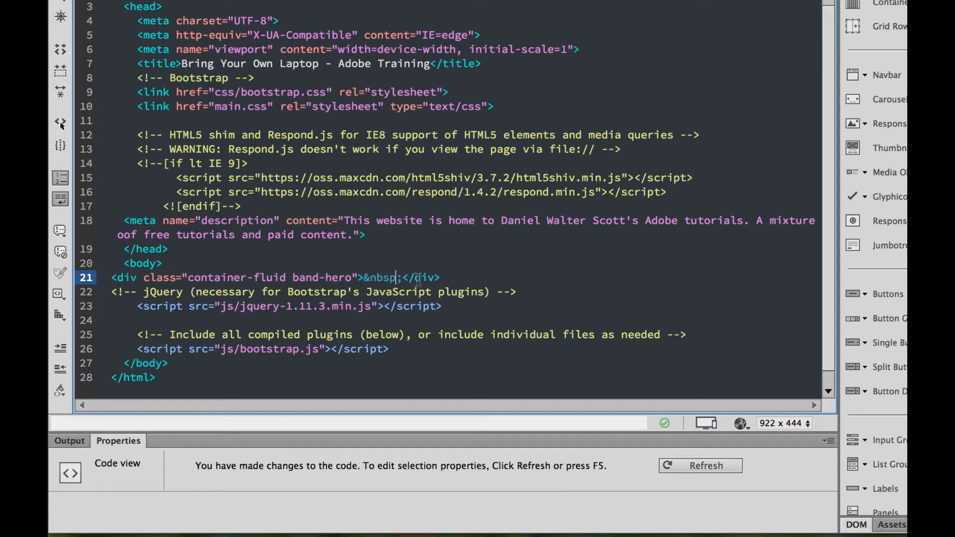
text(<div class="container-fluid"></div>)
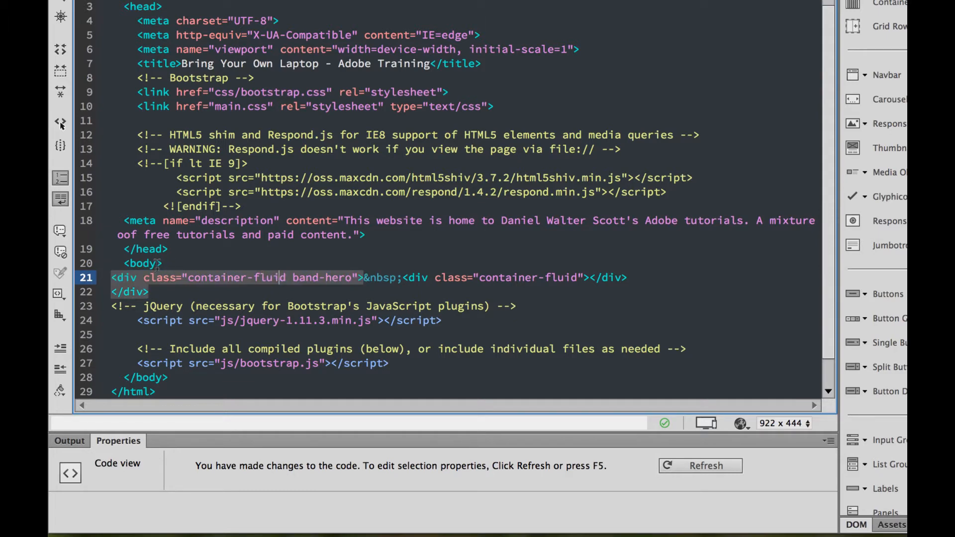
mouse_move(301, 272)
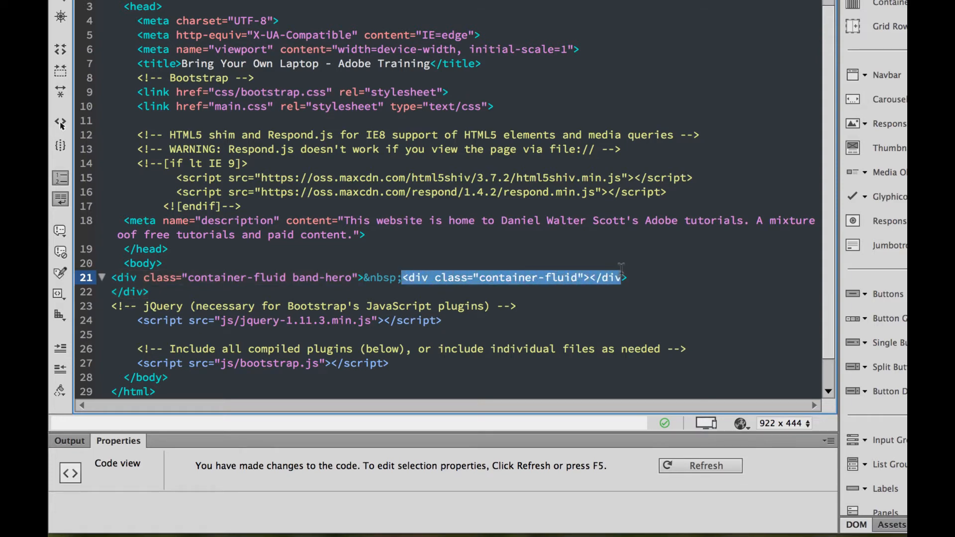
mouse_move(555, 306)
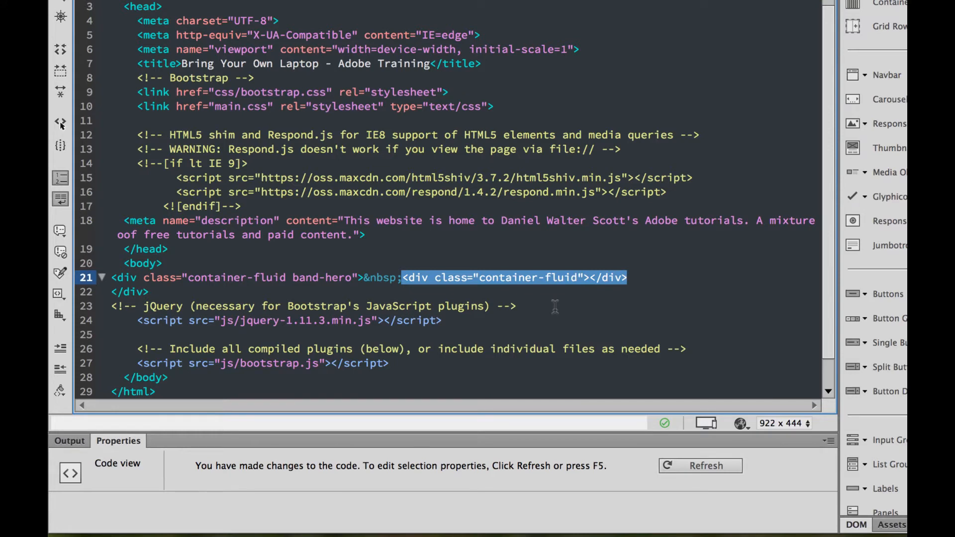
click(419, 278)
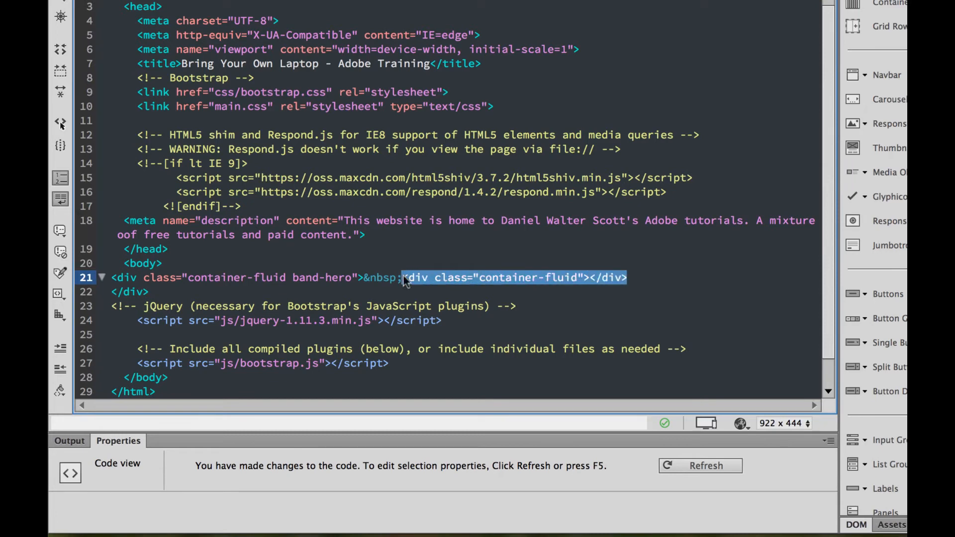
Step: Move <div class="container-fluid"></div> onto its own line before band-hero and return to Live view
key(Delete)
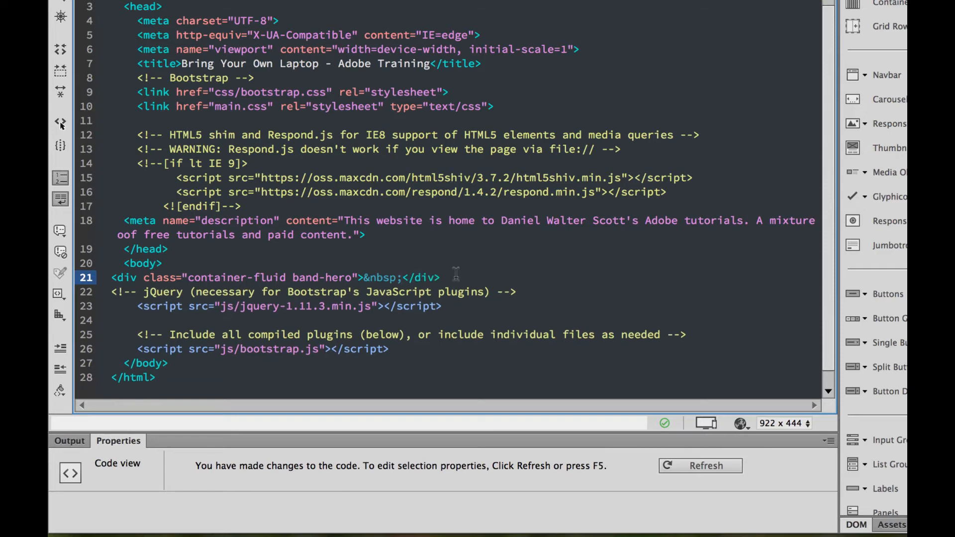
text(<div class="container-fluid"></div>)
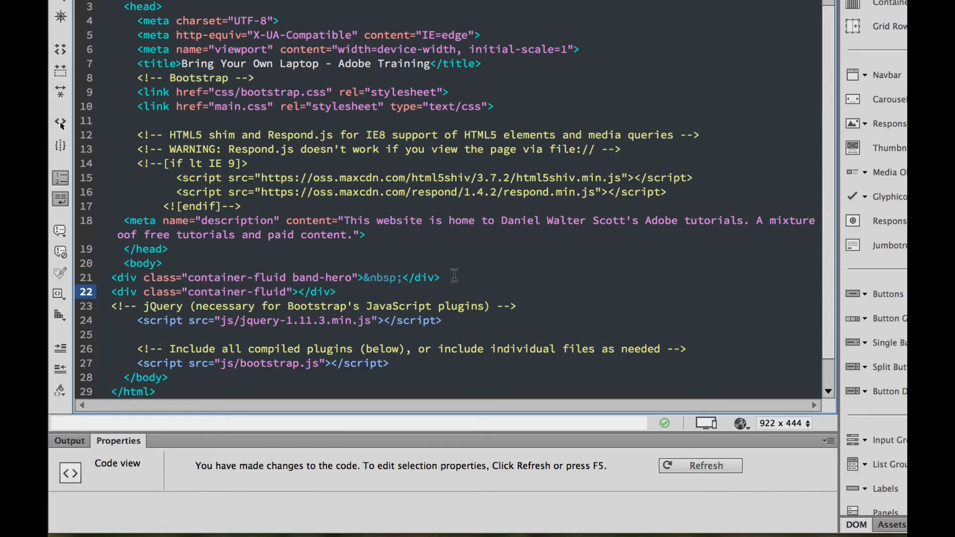
click(320, 293)
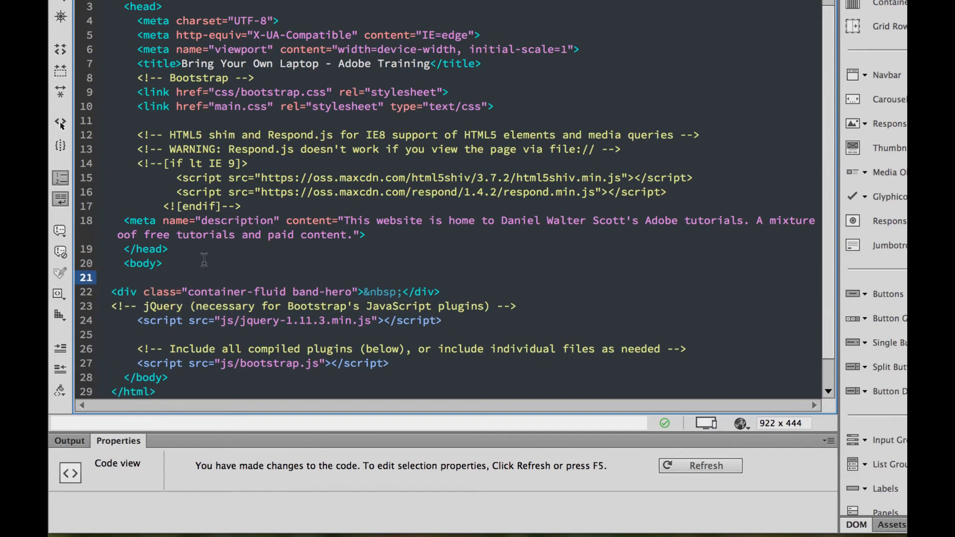
text(<div class="container-fluid"></div>)
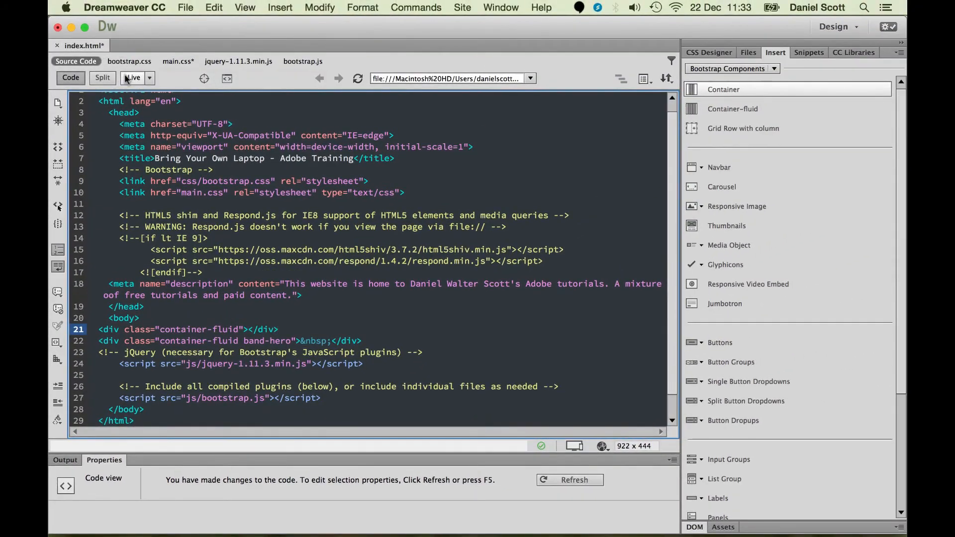
click(132, 78)
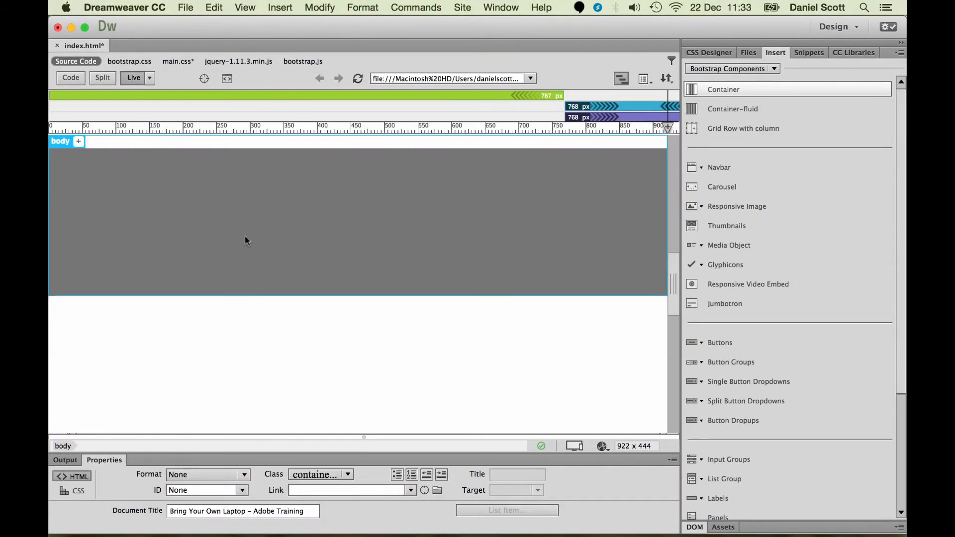
mouse_move(82, 62)
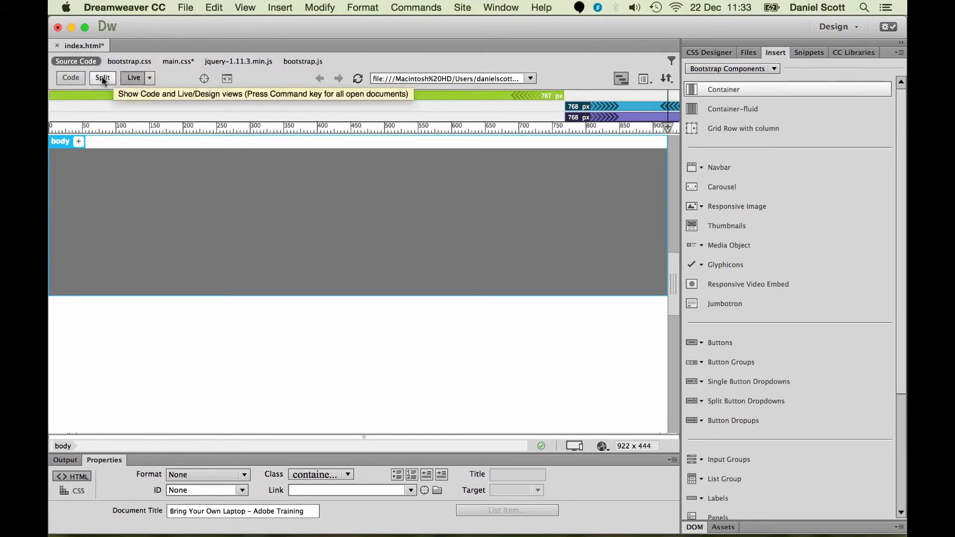
Step: Switch back to the code showing the container-fluid div after band-hero
click(70, 78)
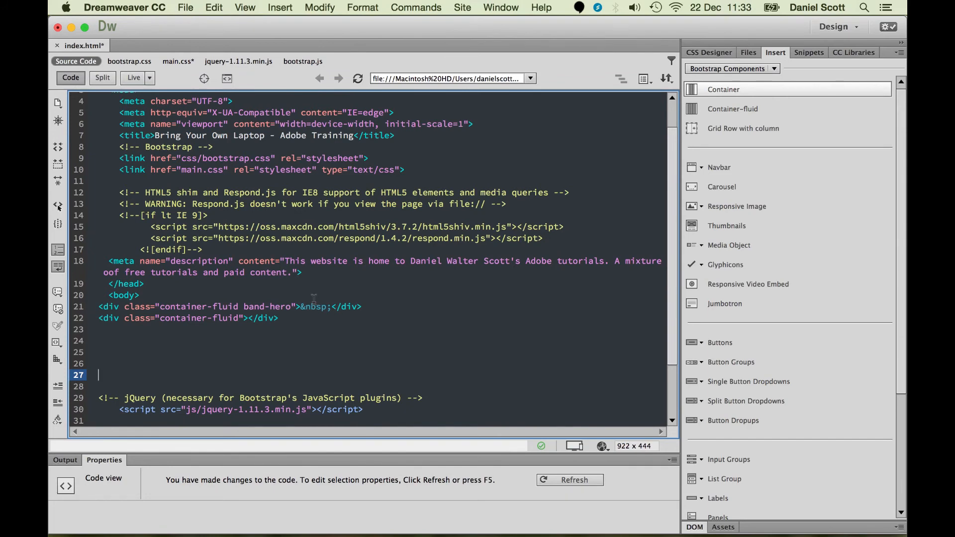
mouse_move(574, 446)
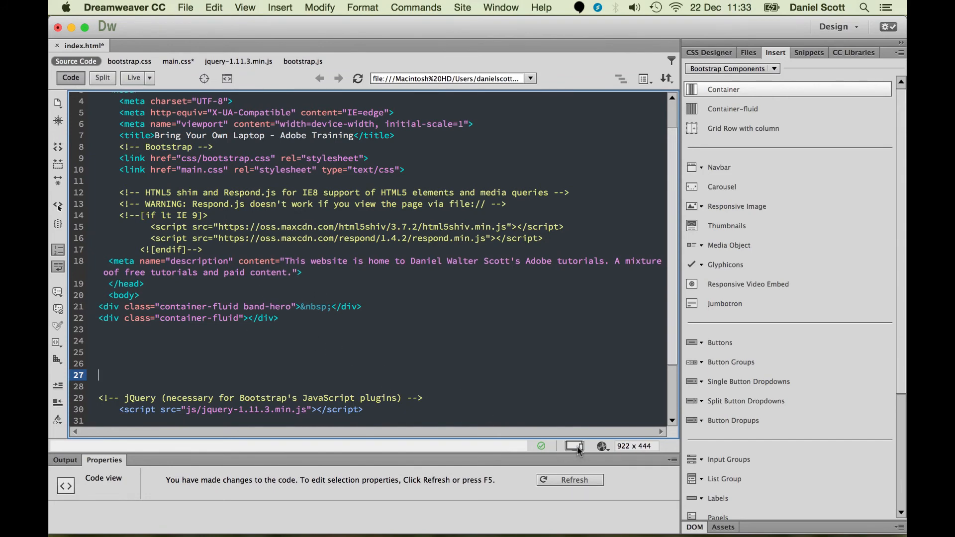